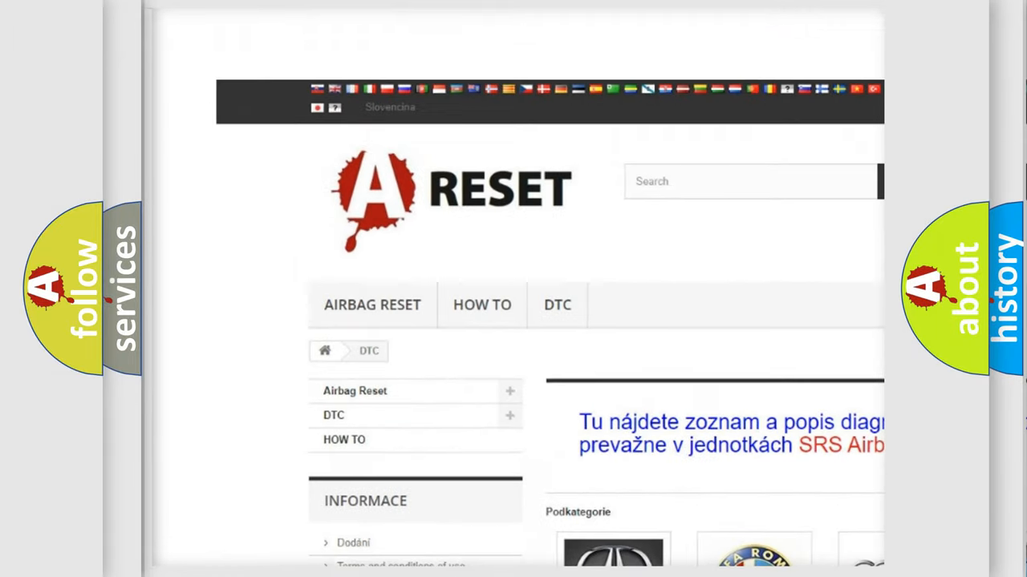
Open the Alfa Romeo DTC logo and scroll through its diagnostic code subcategories
scroll(down, 3)
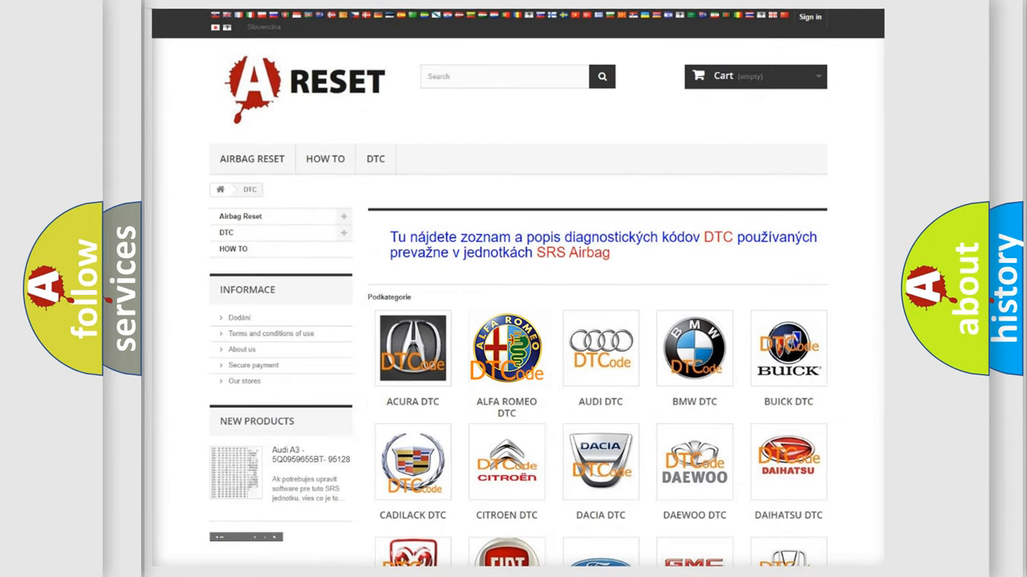
click(506, 349)
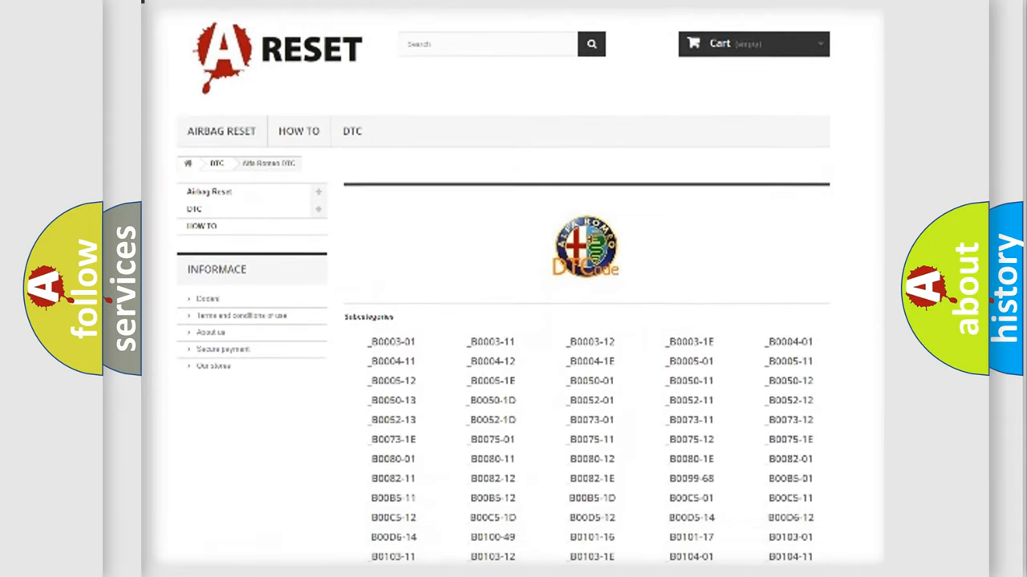
scroll(down, 3)
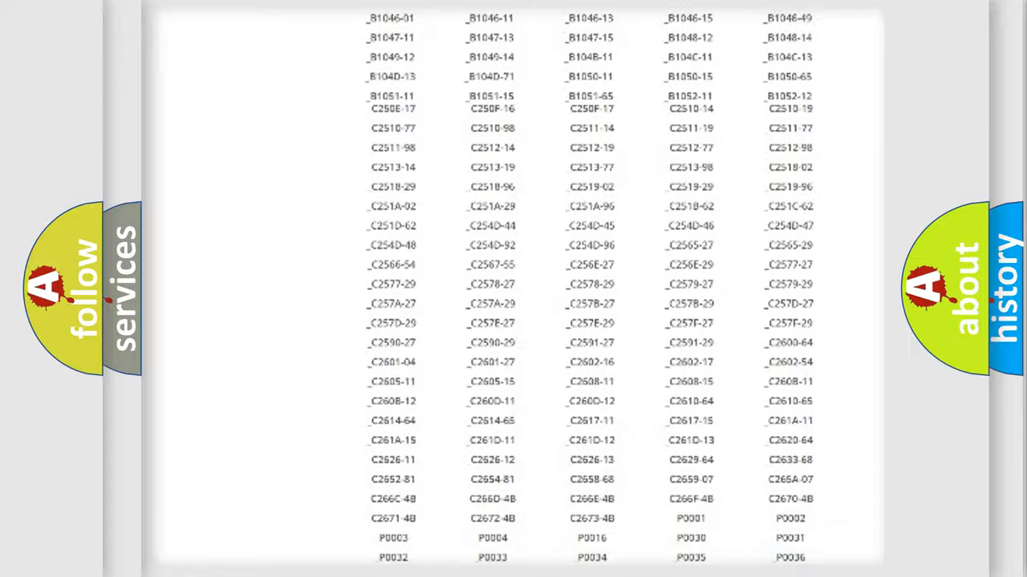